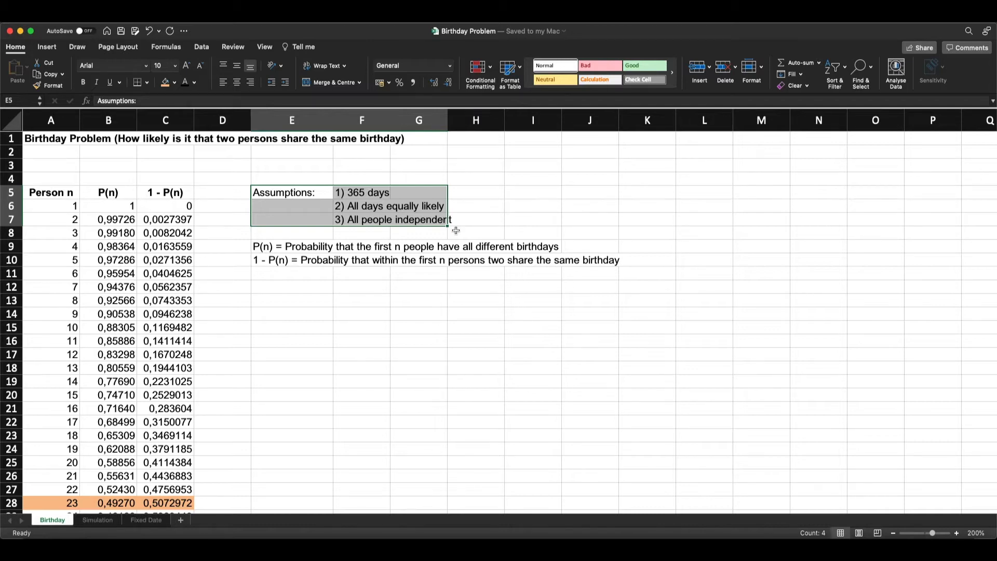
- Review the P(n) note and the P(1) and 1 - P(n) formulas in B6 and C6
left_click(291, 246)
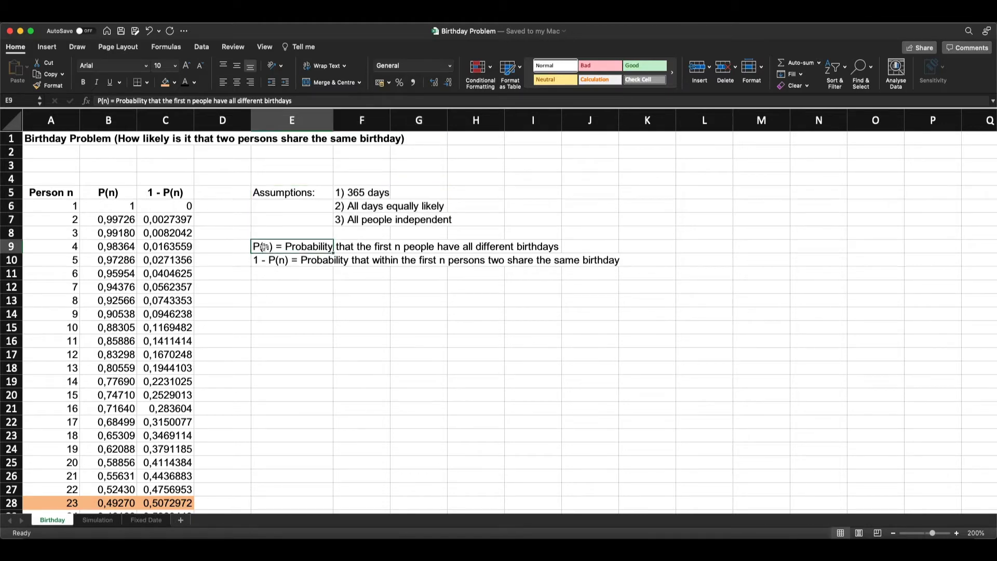
left_click(291, 259)
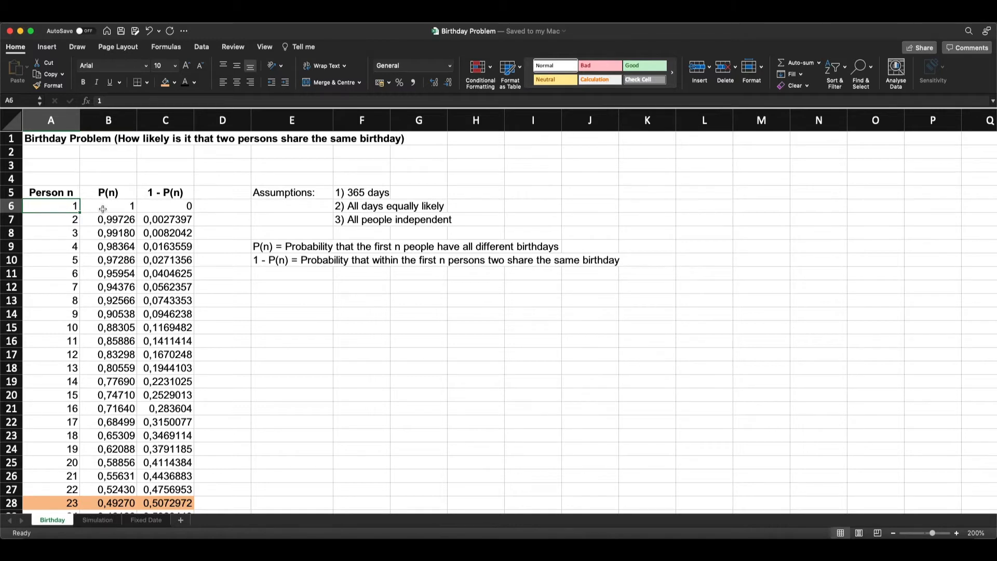
left_click(108, 206)
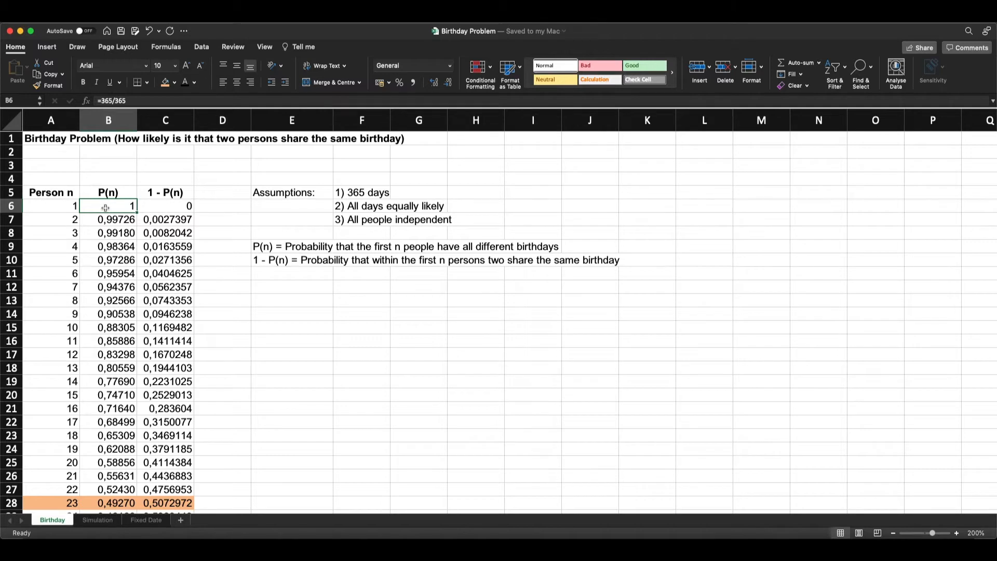
left_click(165, 205)
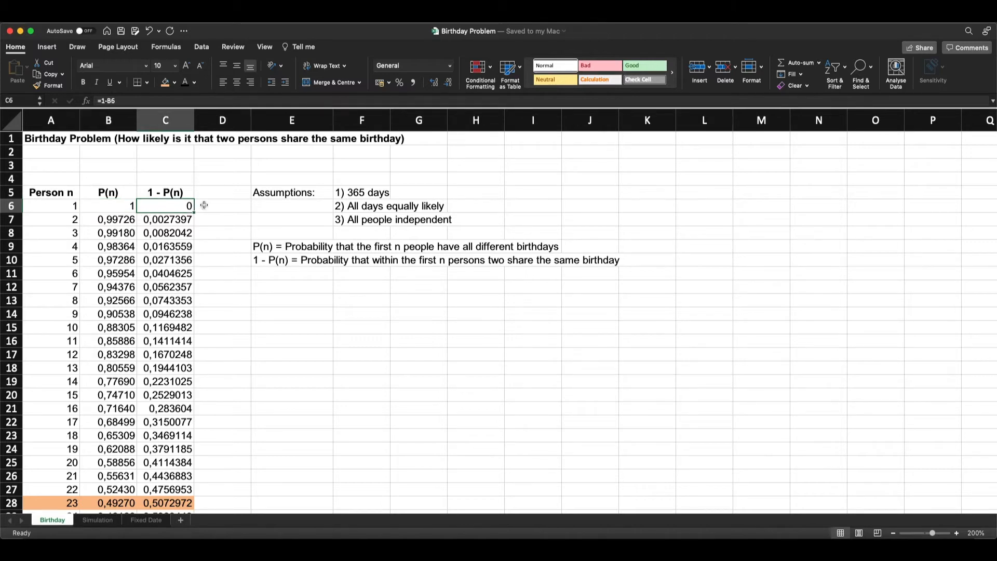
left_click(108, 206)
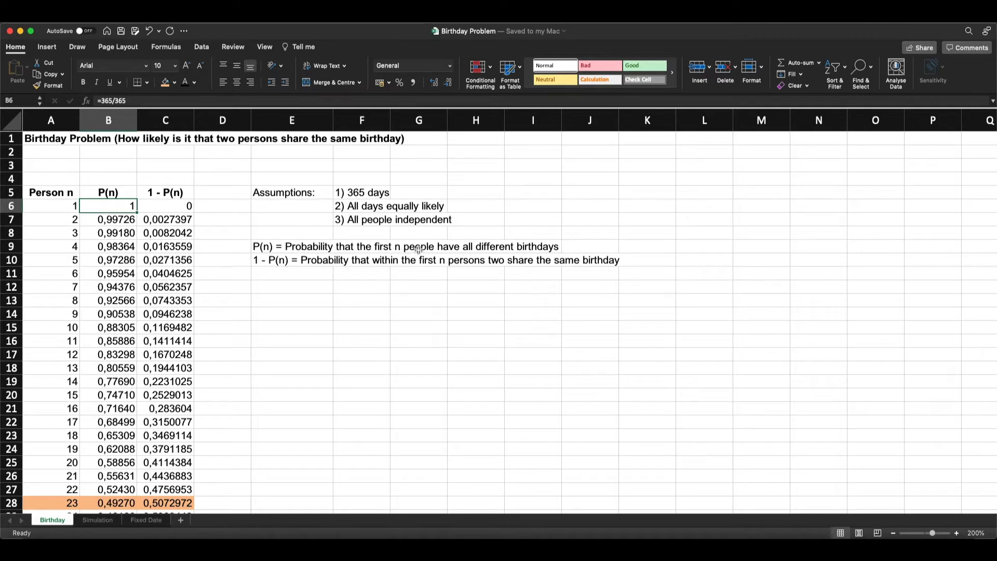
mouse_move(153, 216)
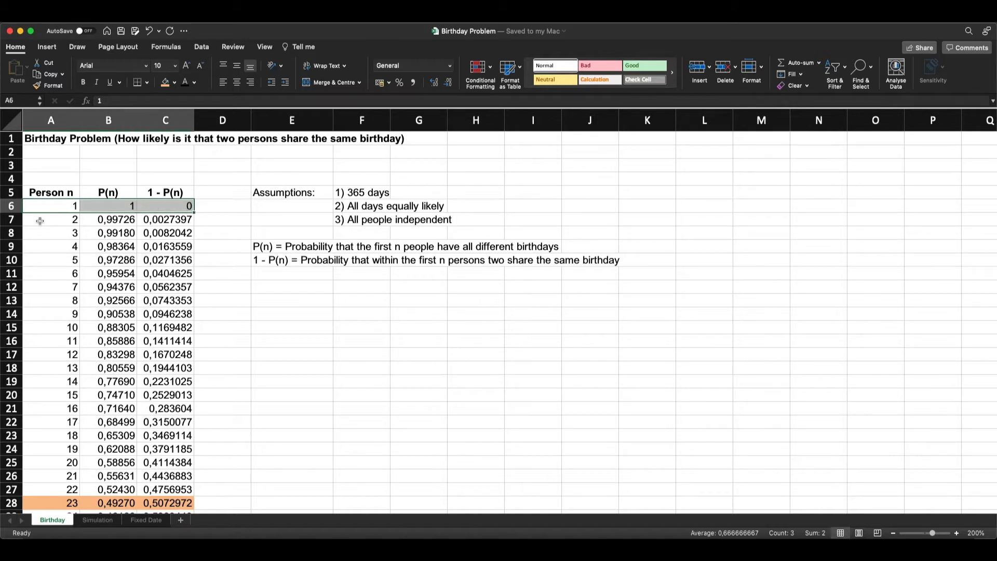
- Inspect the P(2) and P(3) formulas, then select person numbers 4 through 22
left_click(51, 219)
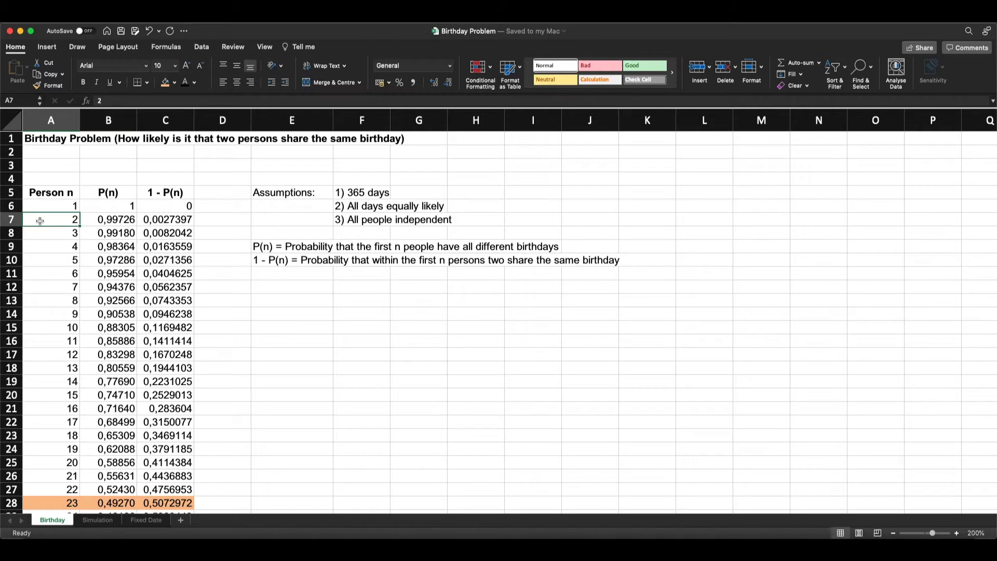
left_click(108, 219)
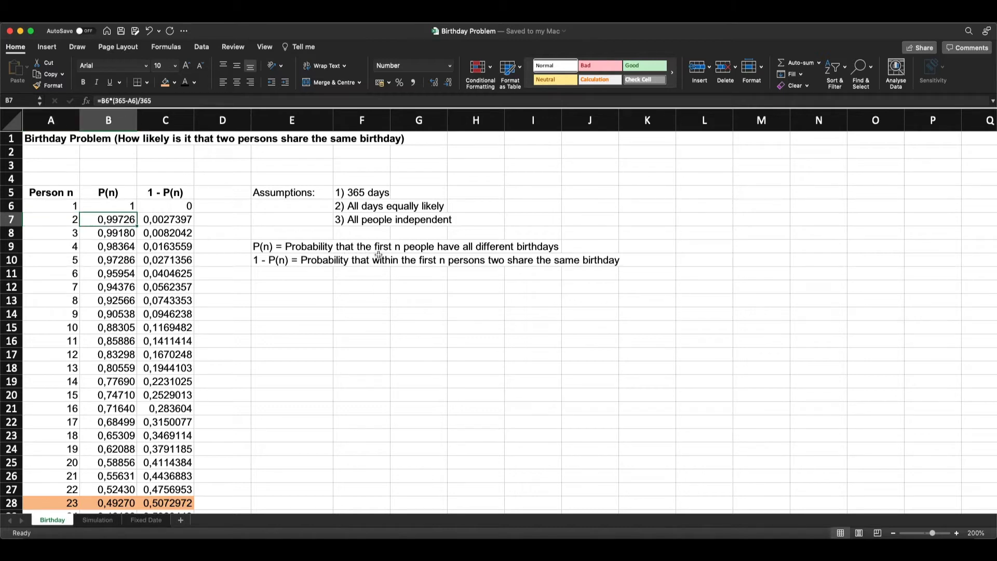
mouse_move(525, 257)
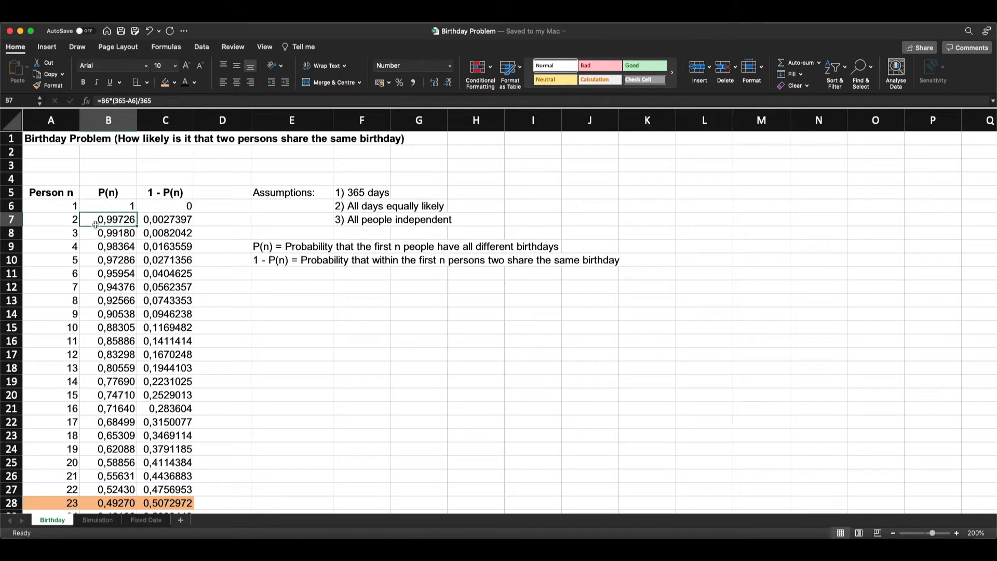
mouse_move(118, 224)
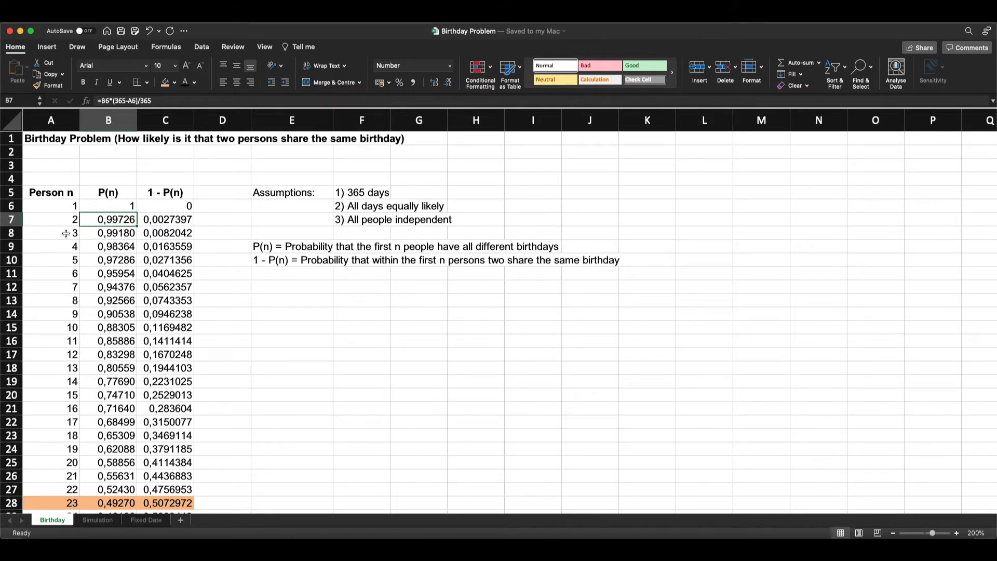
left_click(51, 233)
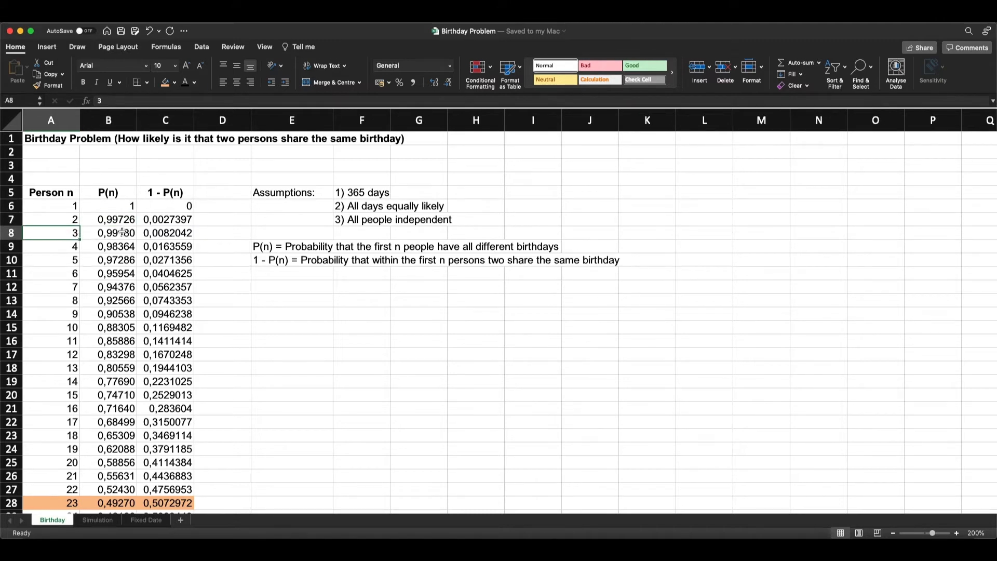
left_click(108, 232)
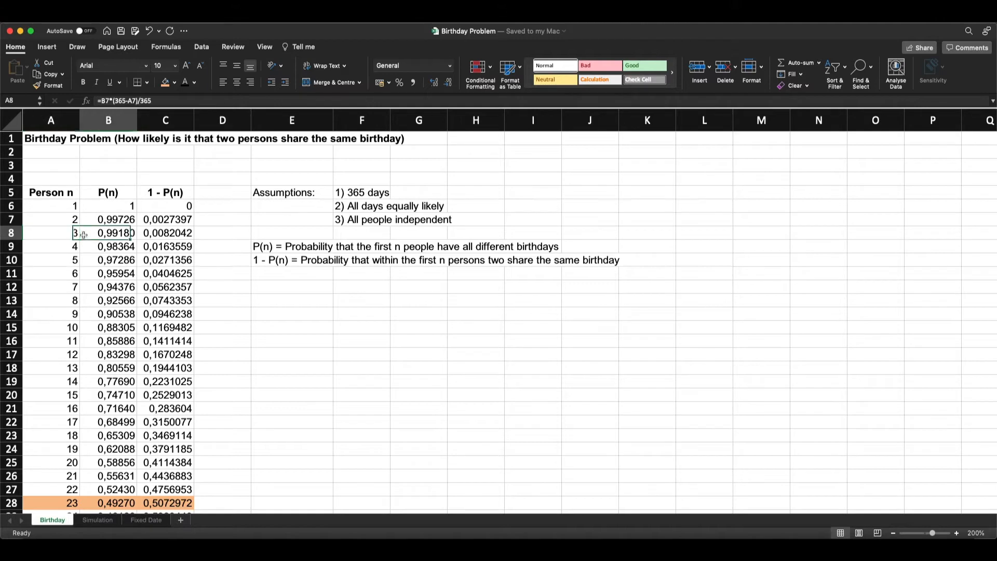
left_click(108, 206)
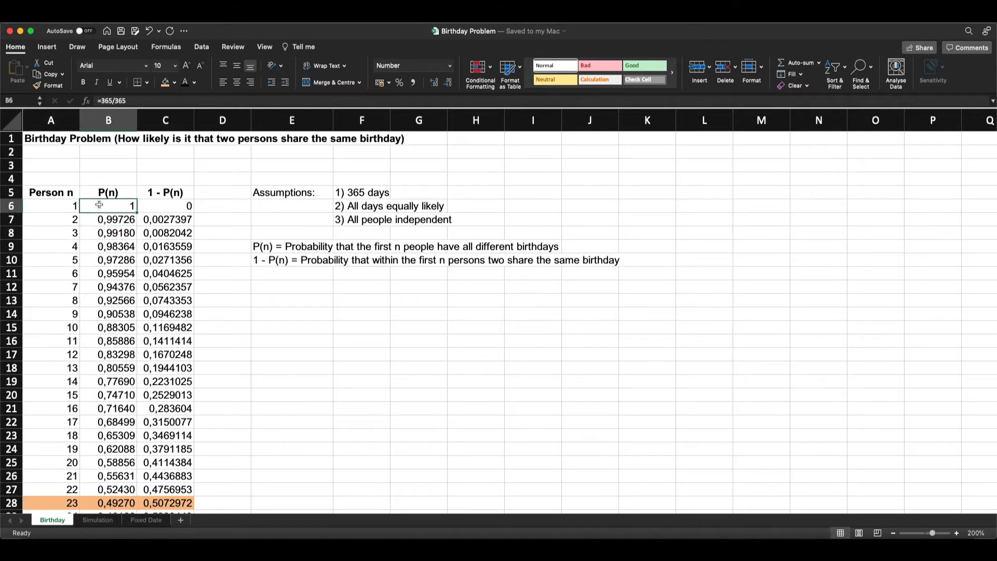
left_click(108, 219)
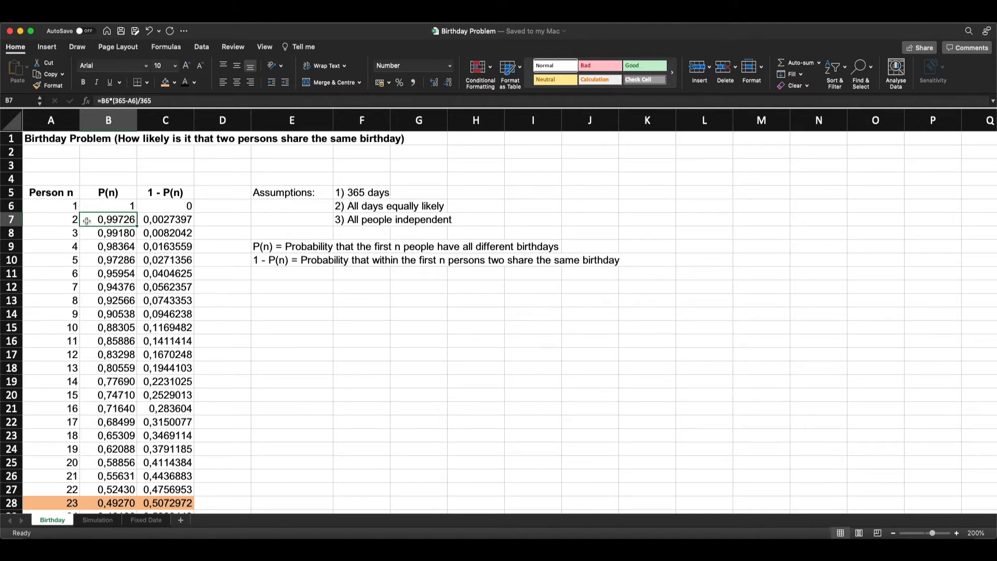
double_click(108, 219)
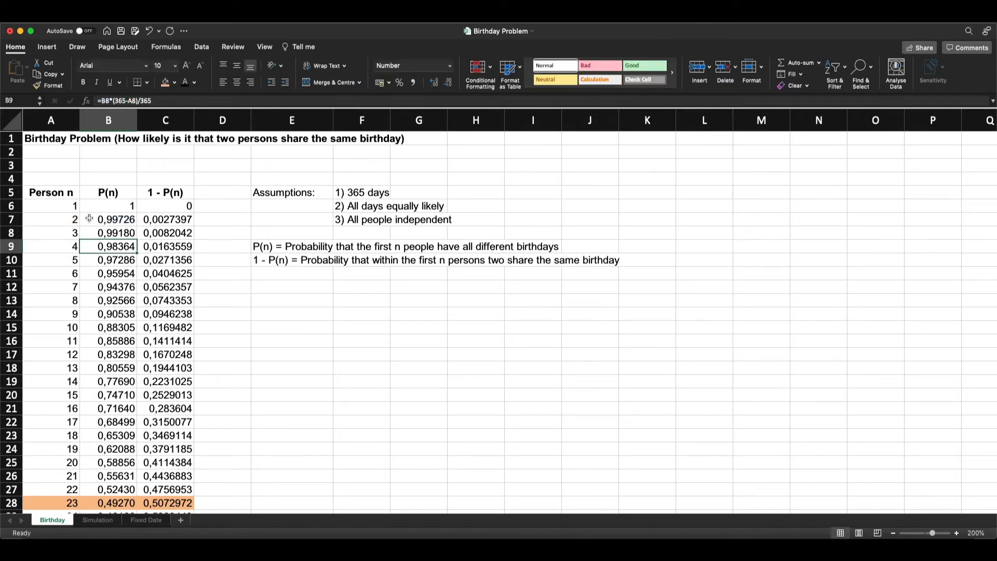
left_click_drag(108, 205, 108, 219)
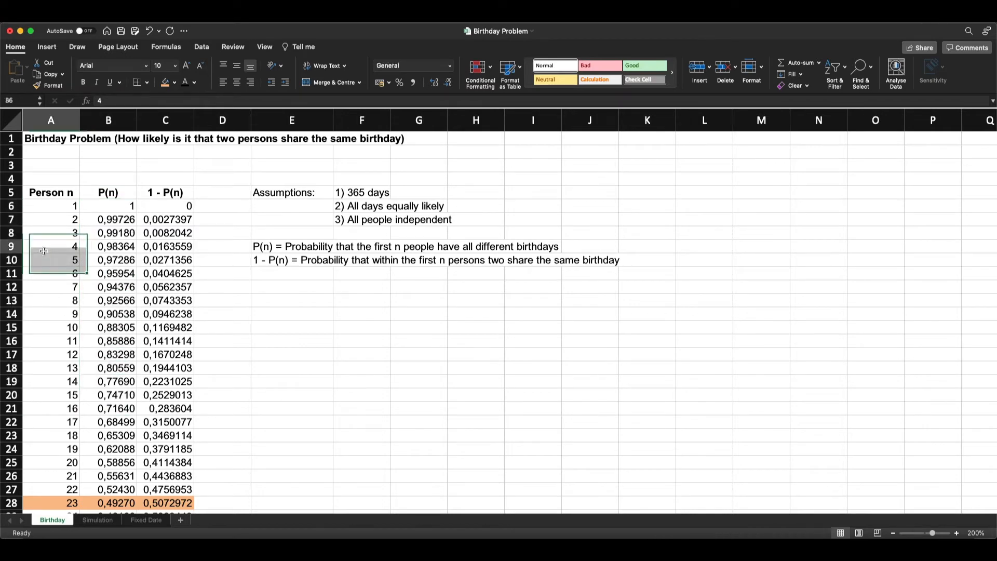
left_click_drag(50, 246, 51, 476)
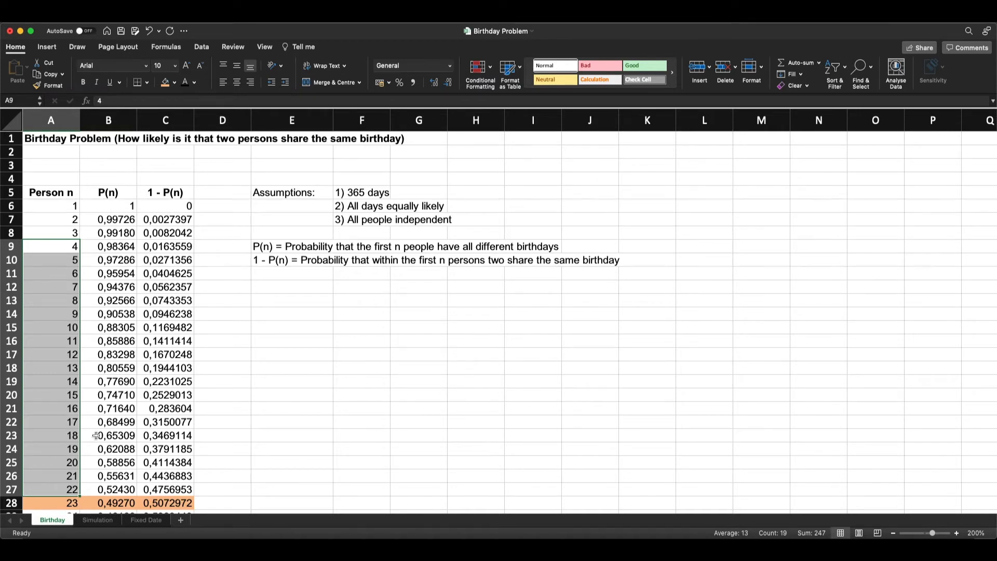
mouse_move(187, 407)
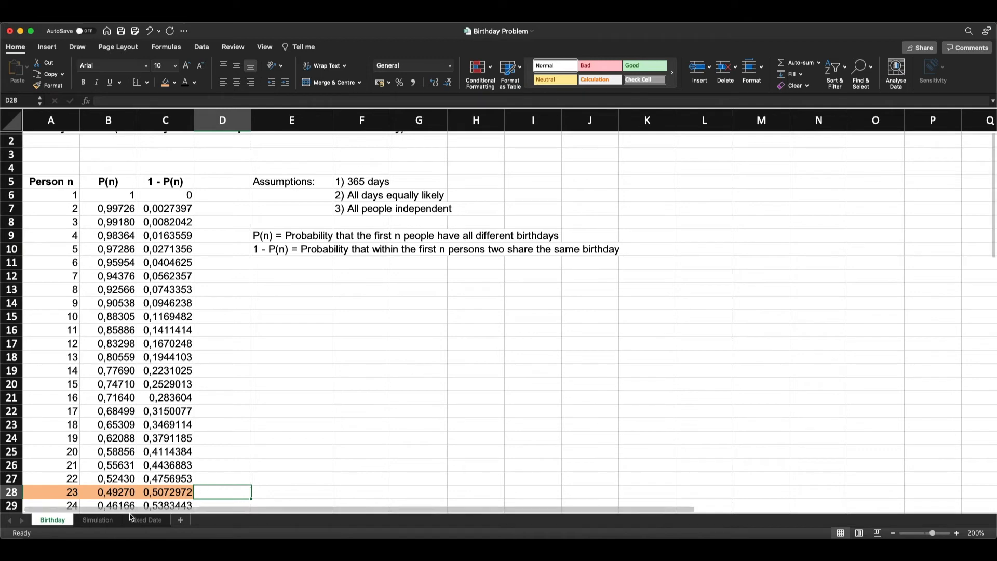
- On the Simulation sheet, view person 1's =RANDBETWEEN(1;365) birthday formula in B10
left_click(97, 519)
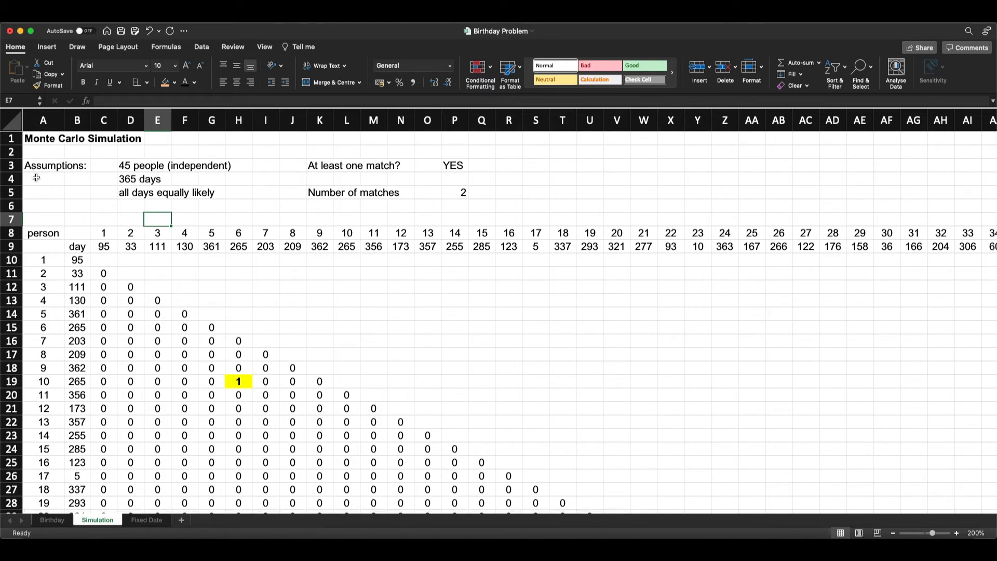
mouse_move(100, 174)
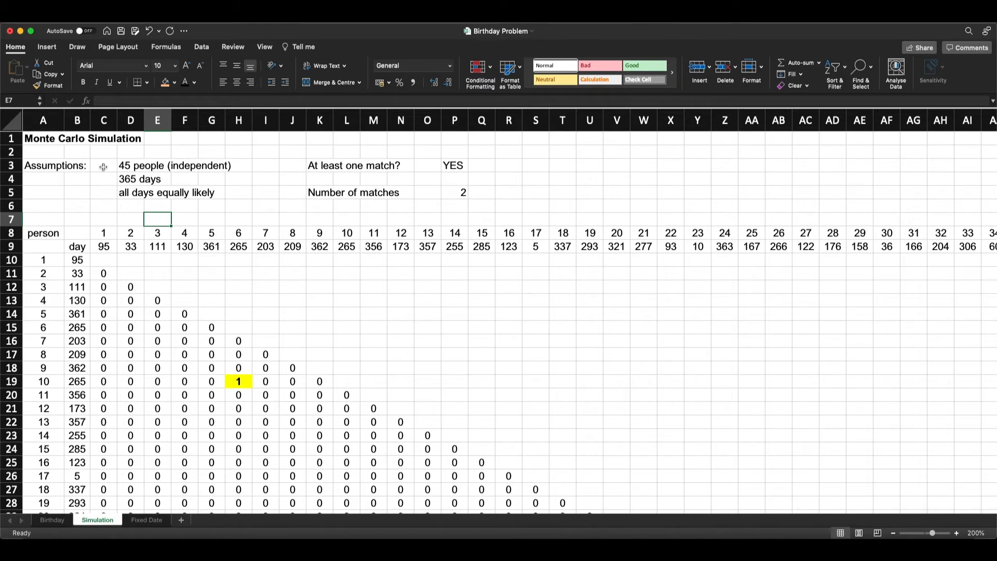
mouse_move(101, 167)
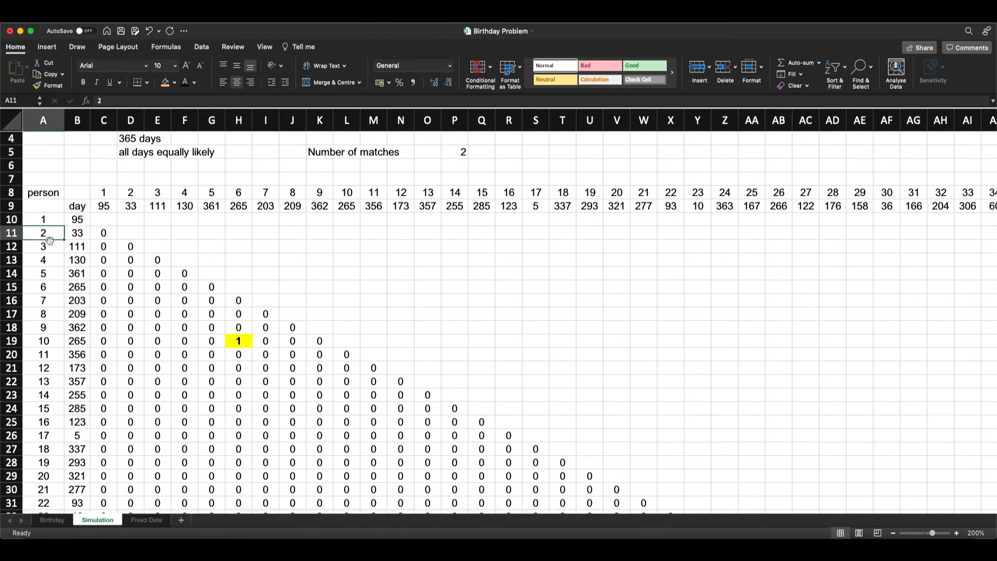
scroll("down", 3)
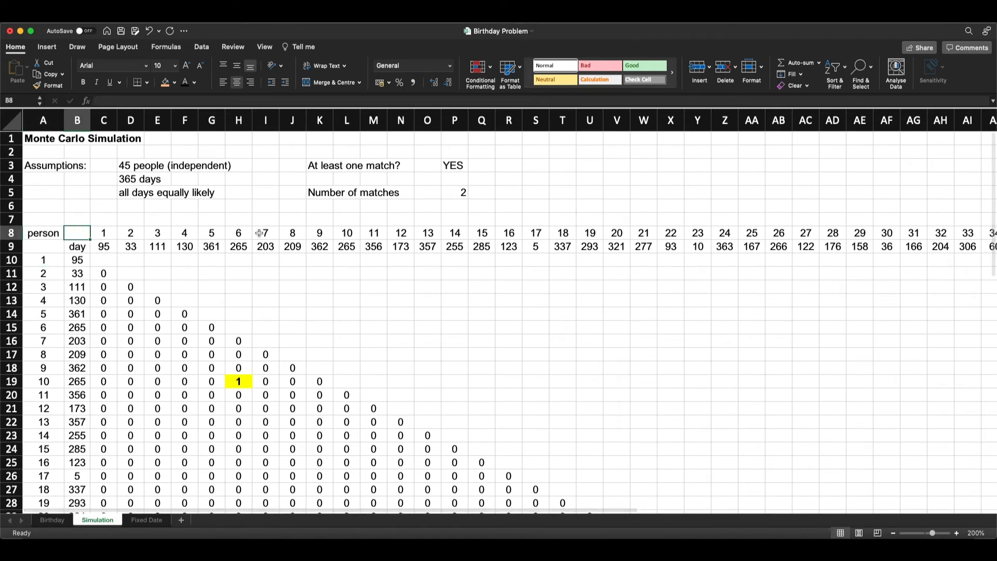
mouse_move(667, 248)
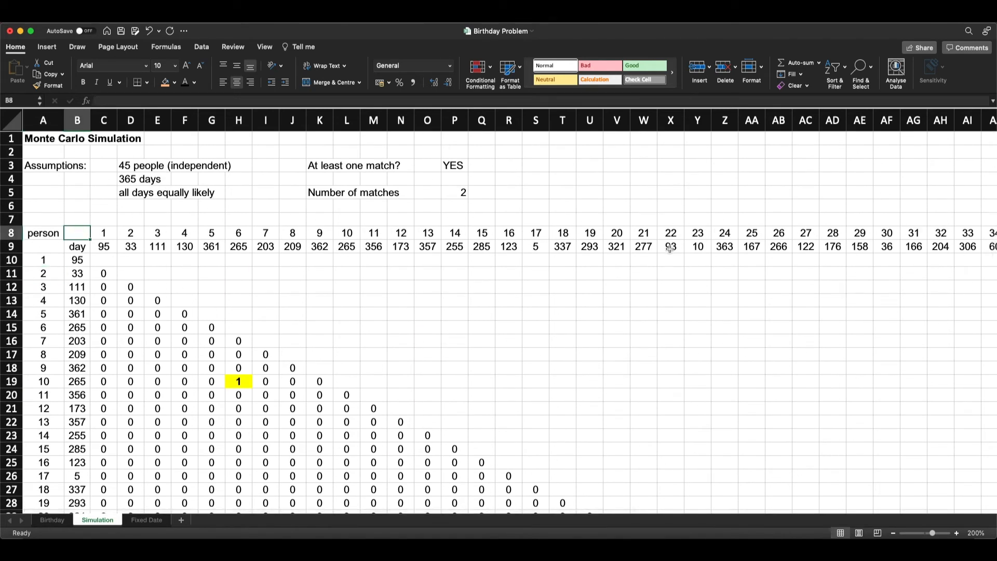
left_click(76, 246)
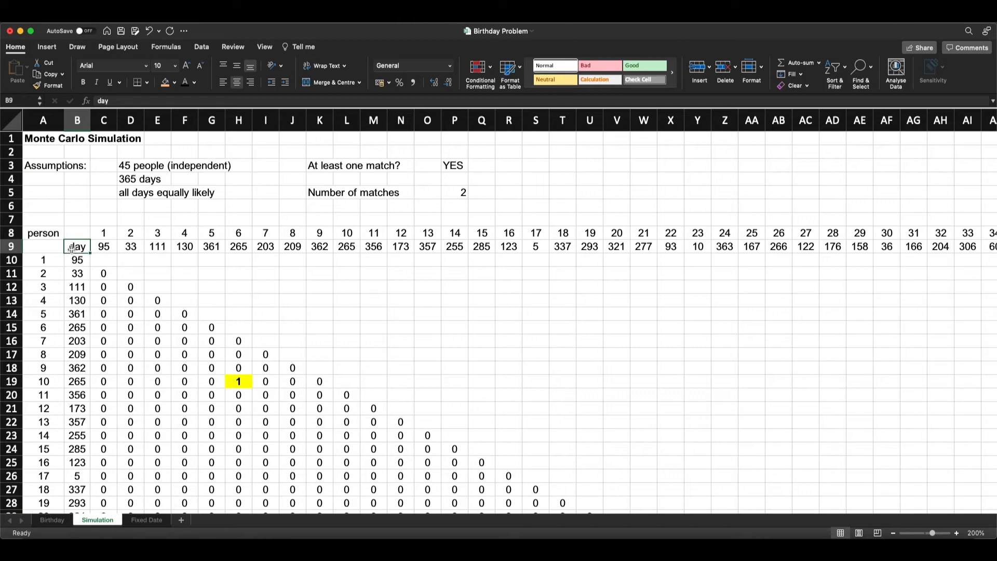
left_click(77, 259)
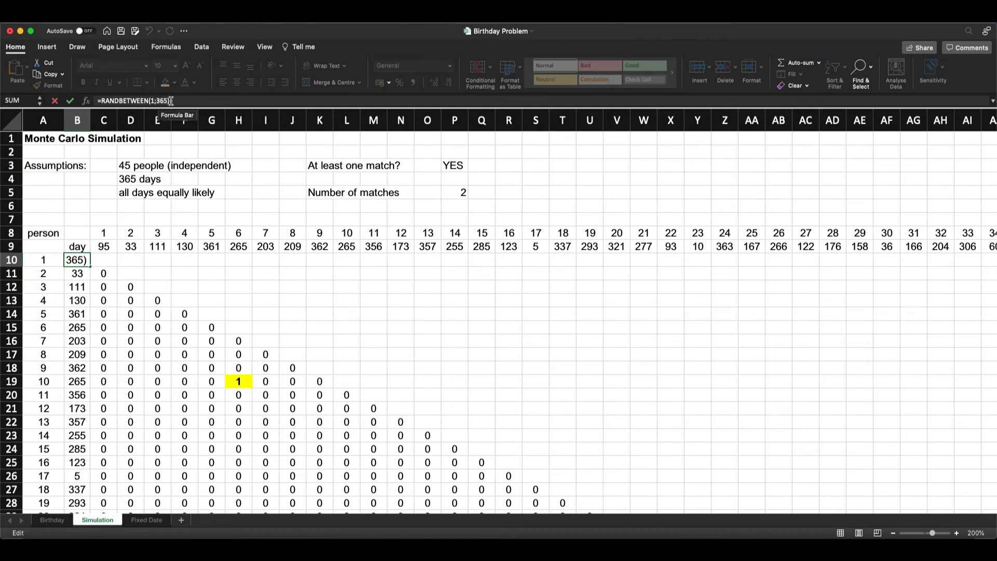
mouse_move(178, 101)
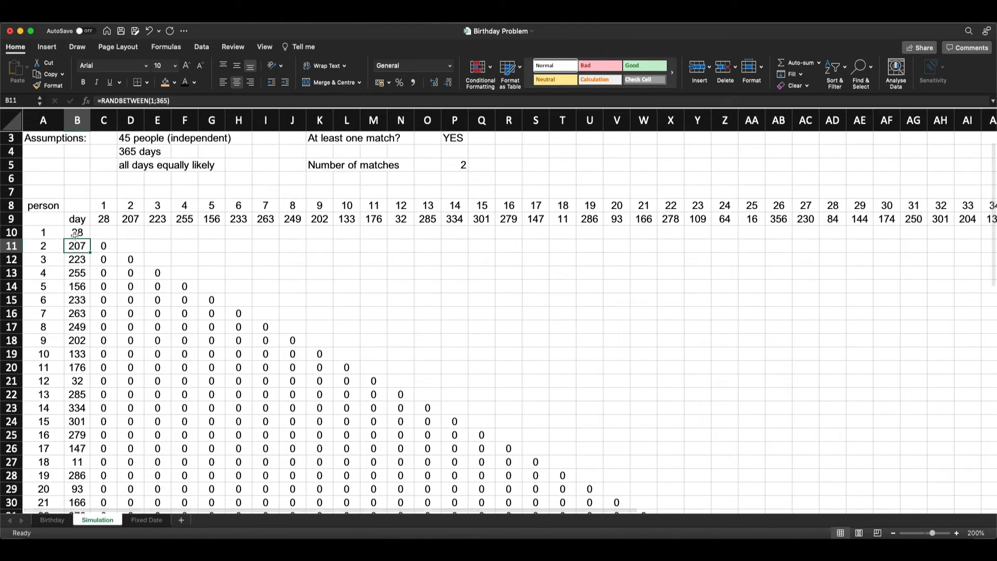
left_click(76, 232)
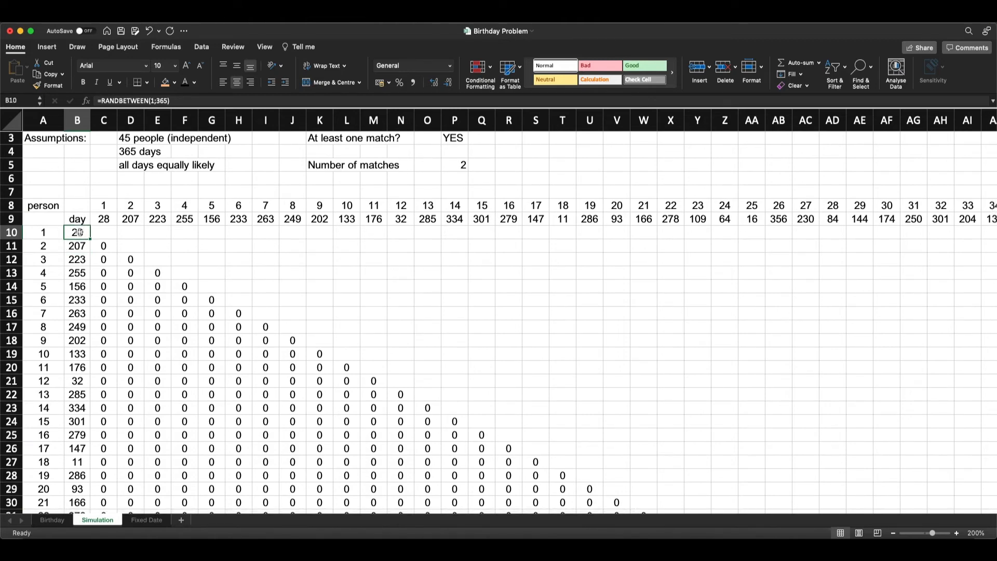
left_click(42, 232)
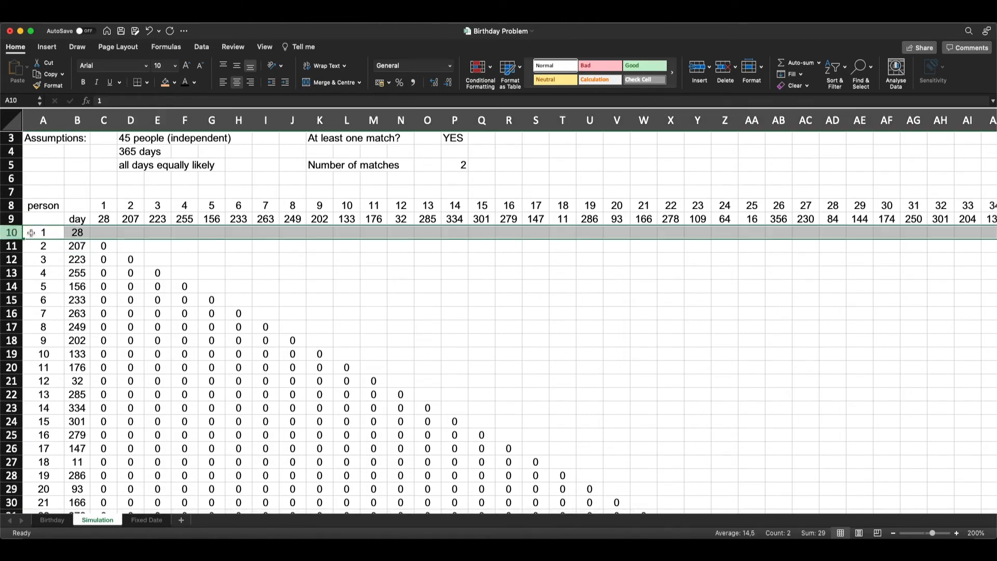
left_click(77, 232)
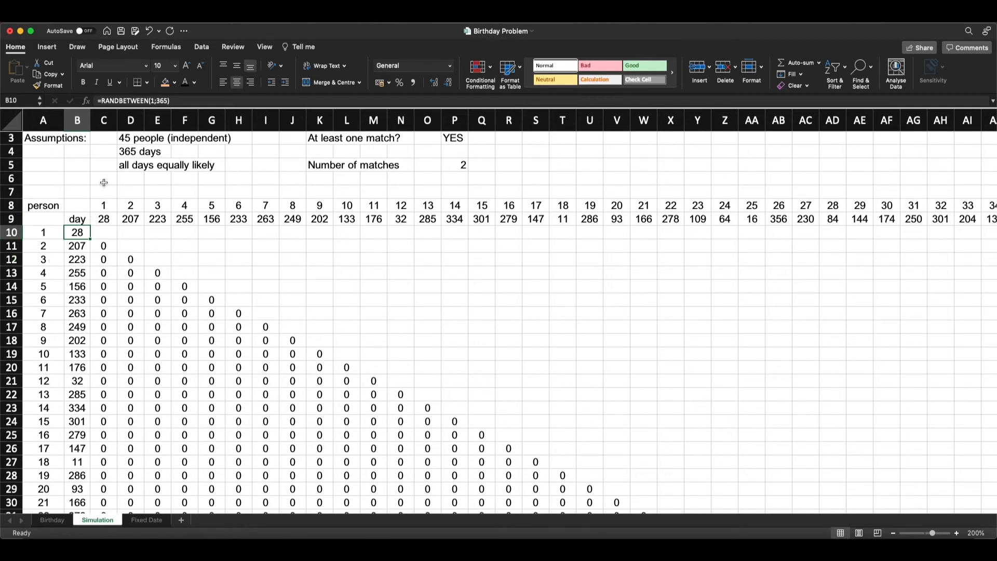
left_click(104, 120)
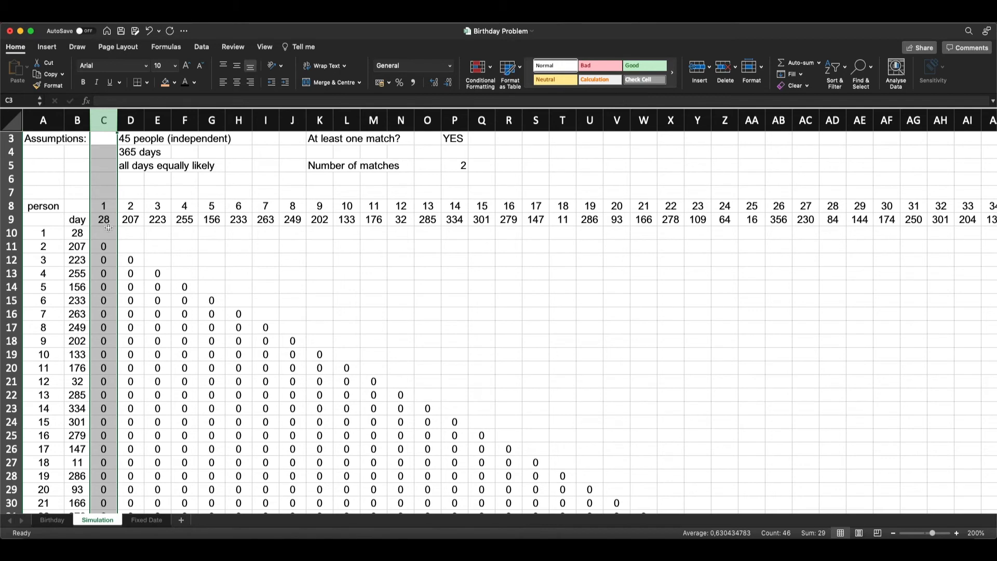
scroll("down", 3)
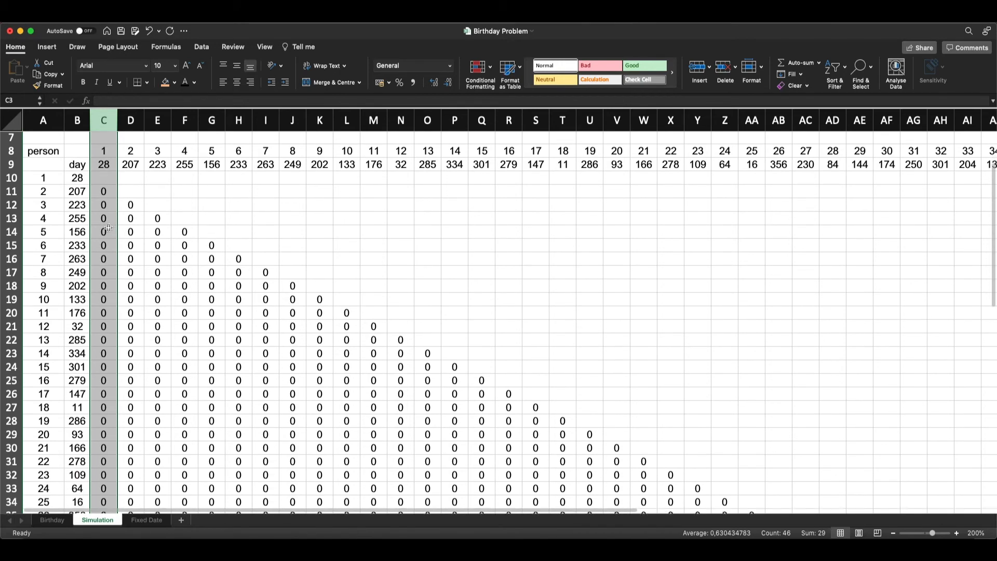
scroll("down", 3)
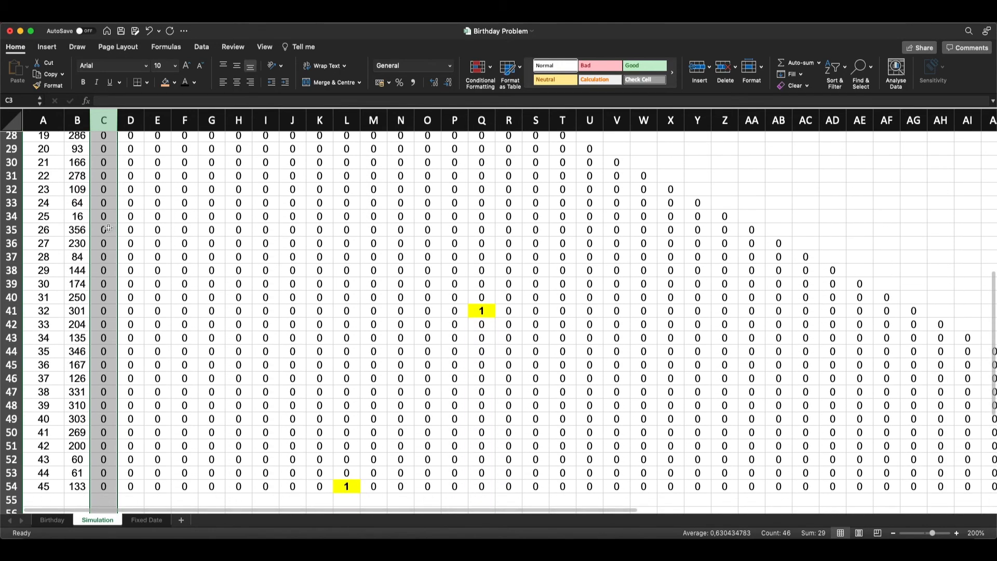
scroll("down", 3)
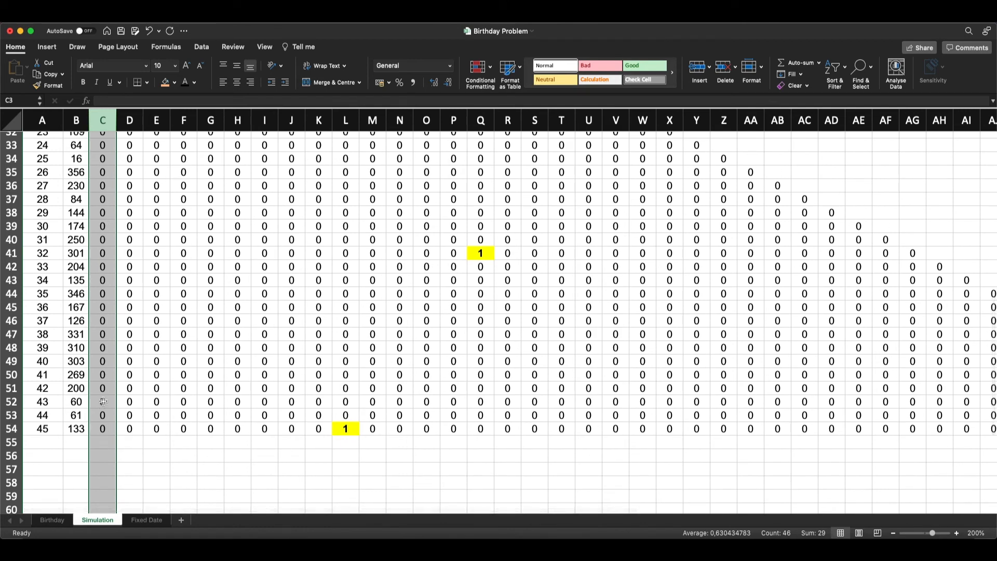
scroll("up", 3)
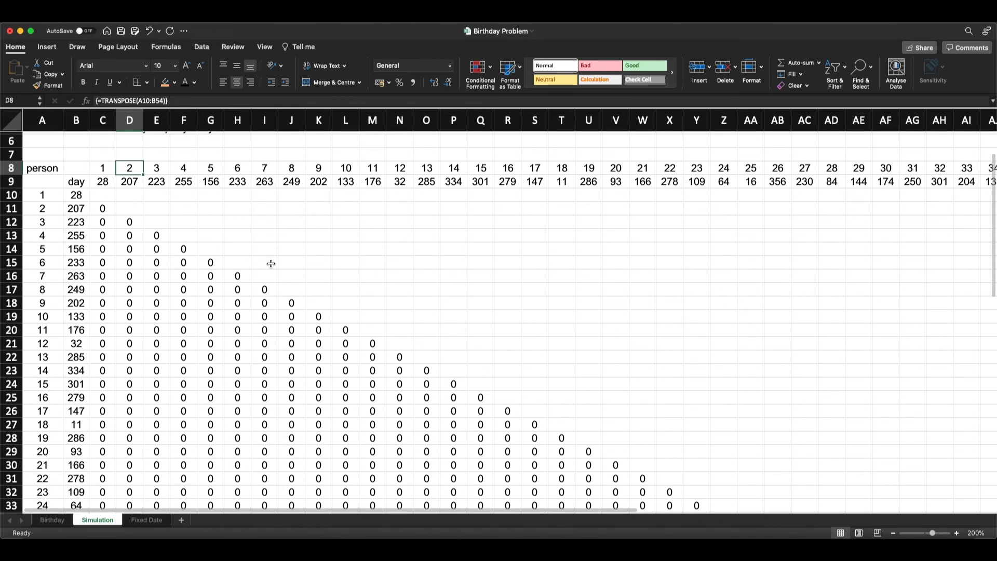
scroll("down", 3)
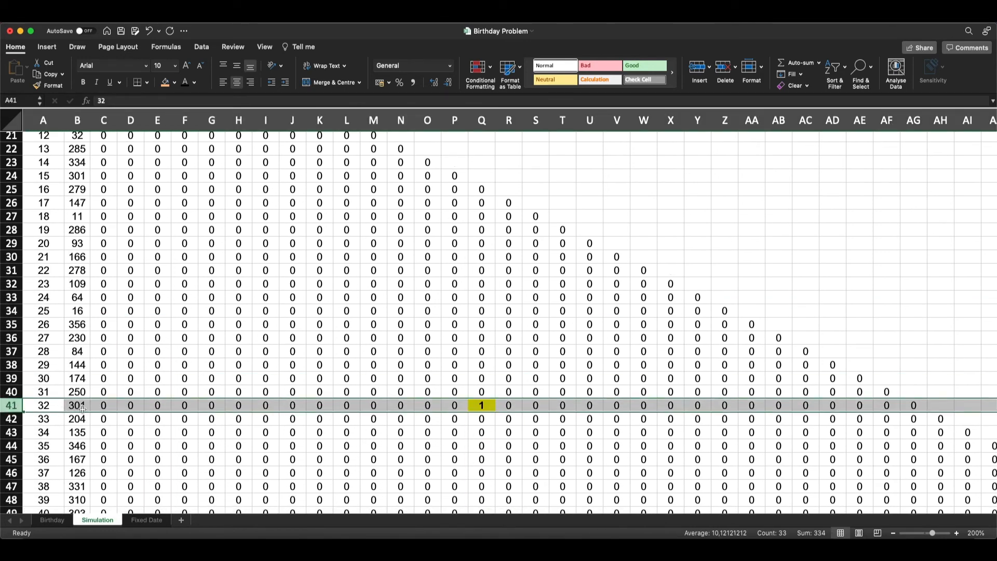
mouse_move(76, 406)
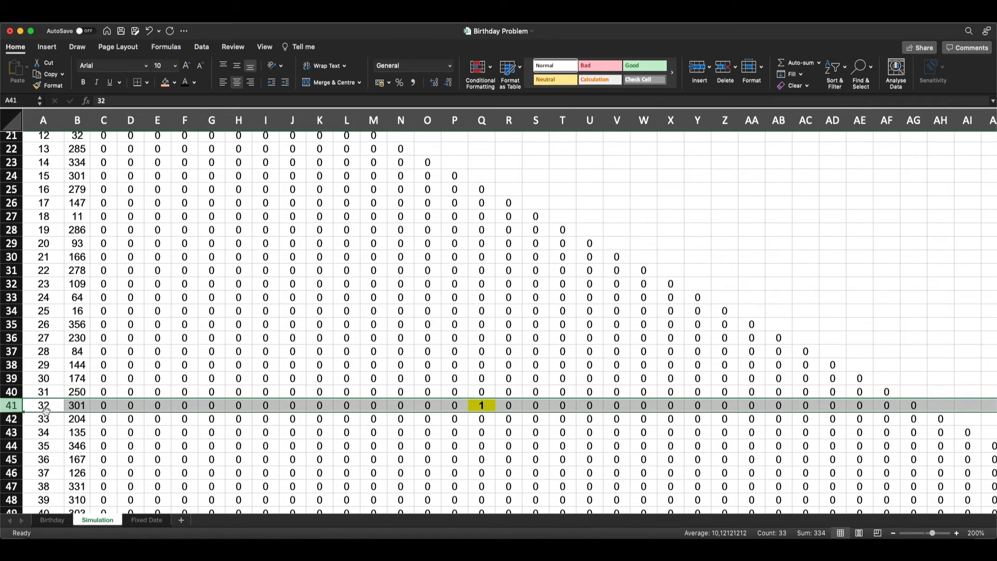
left_click(482, 405)
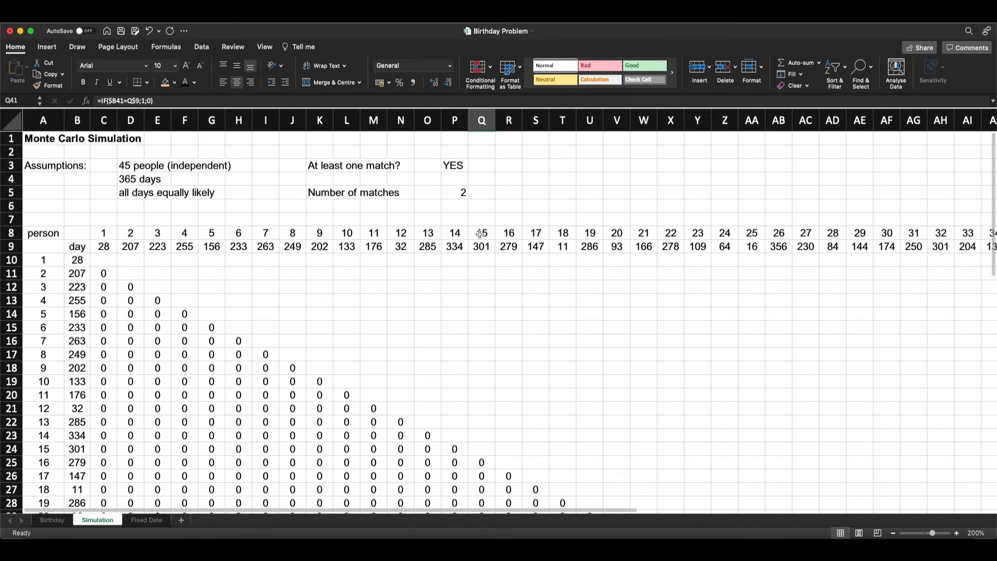
left_click(481, 233)
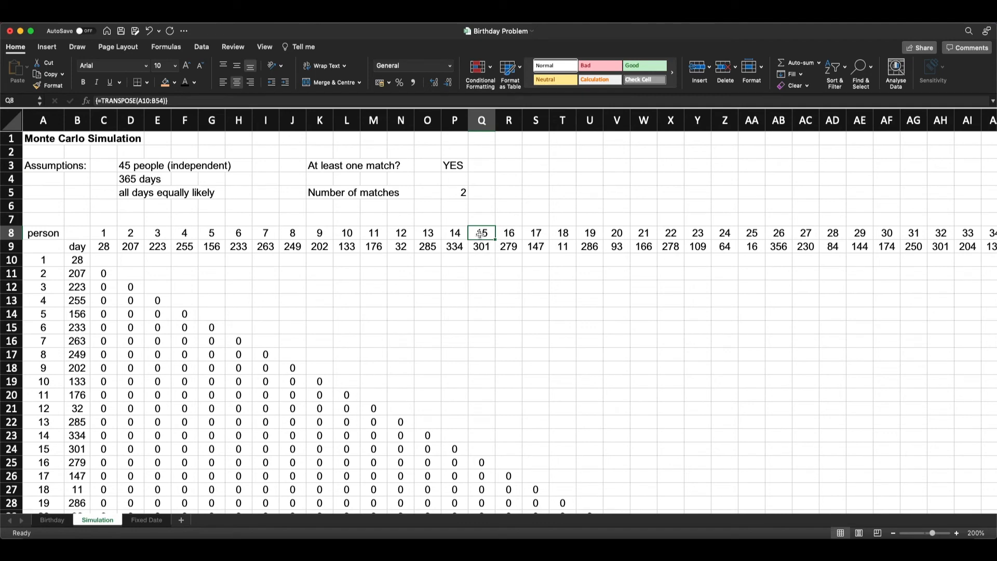
left_click(130, 165)
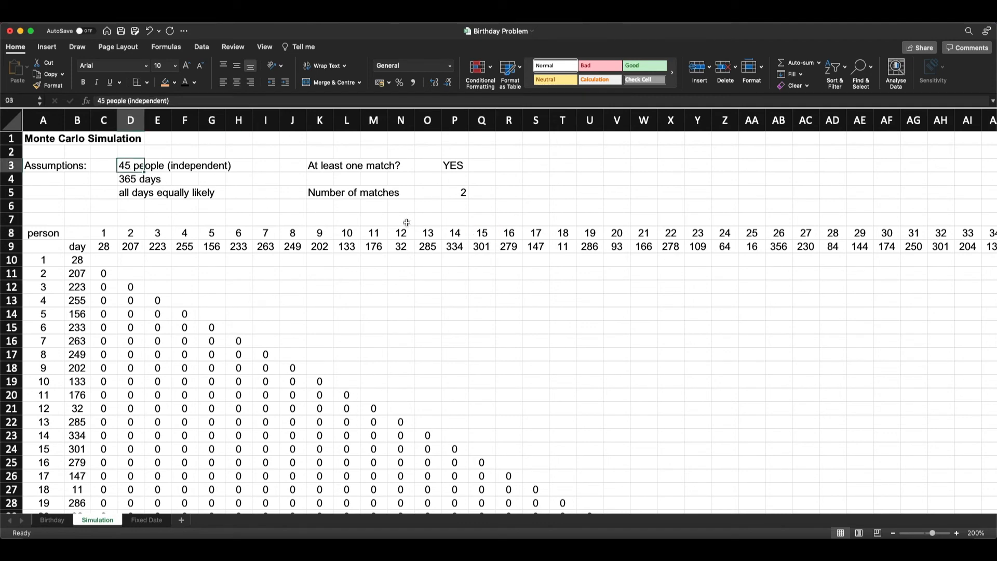
scroll("down", 3)
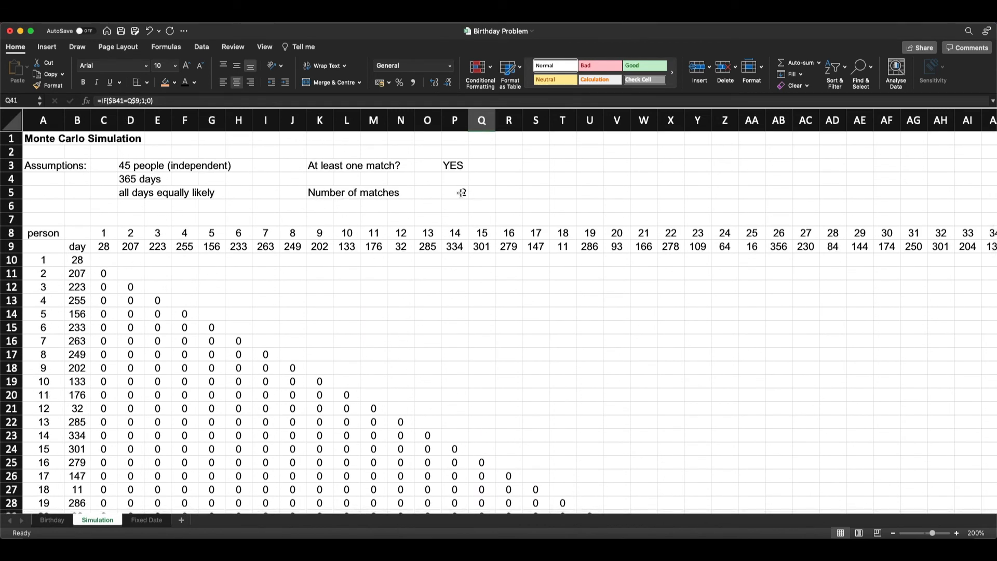
scroll("down", 3)
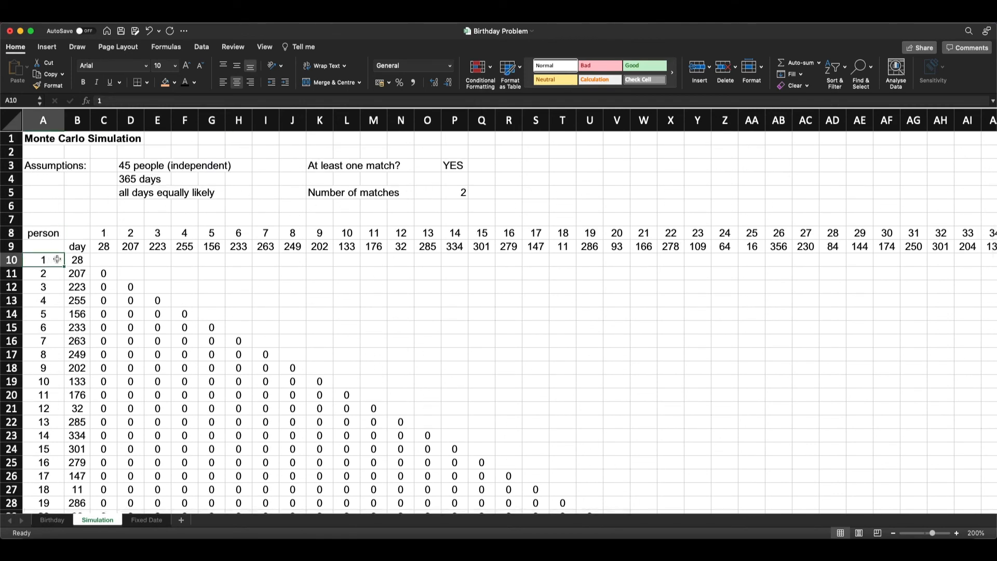
- Regenerate the birthdays, view the =SUM(C10:AU54) match count in P5, and go to Birthday
type("220")
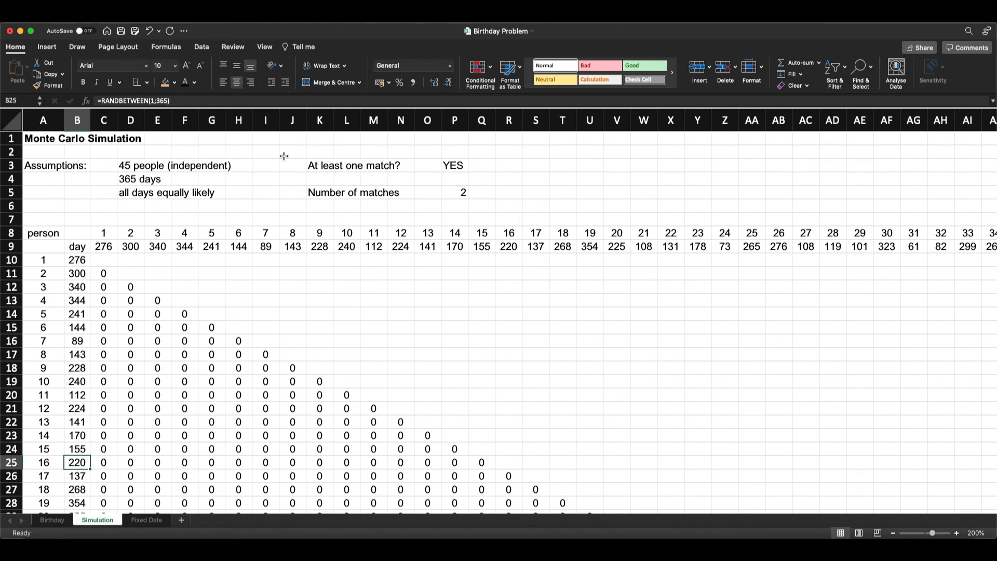
left_click(454, 192)
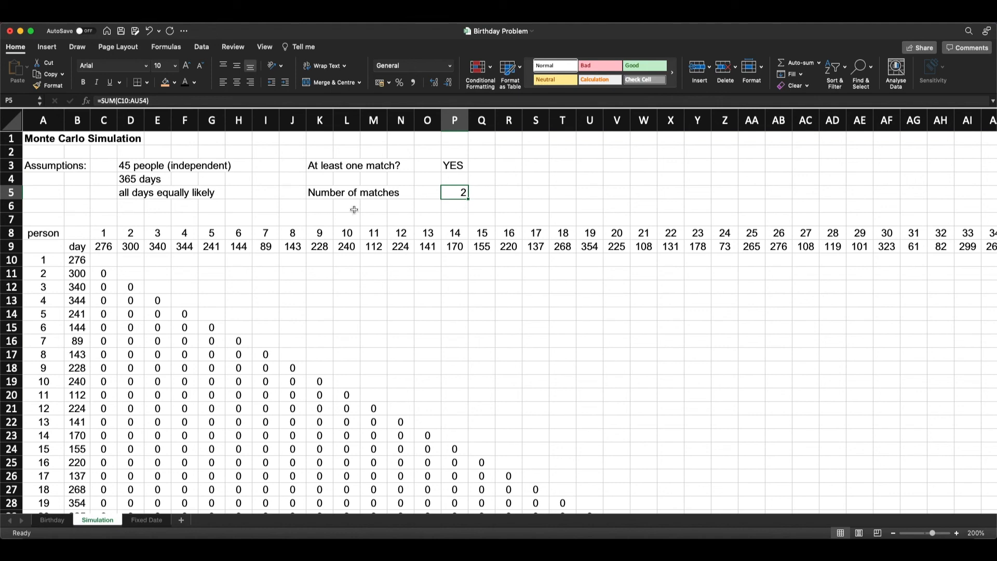
left_click(52, 519)
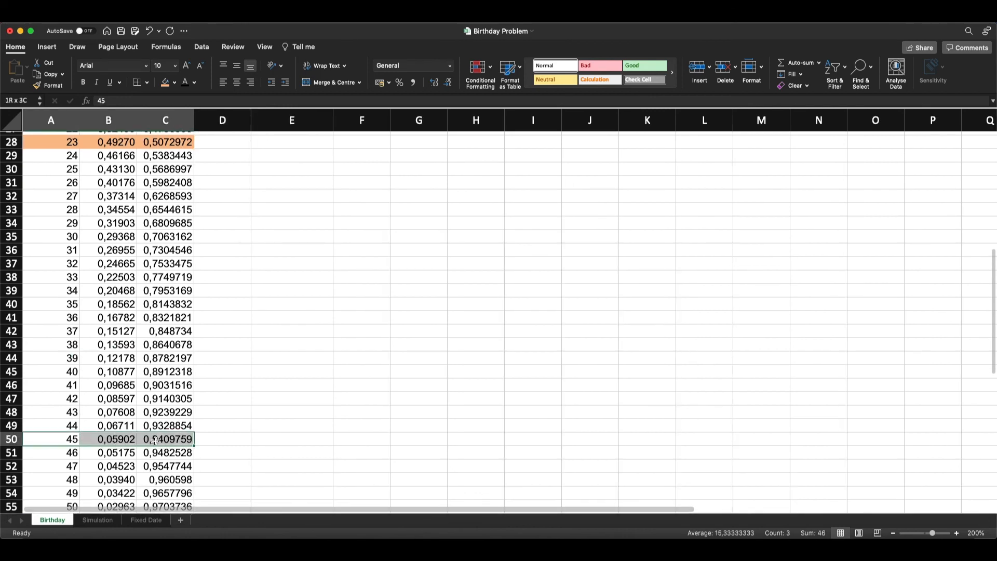
left_click(109, 439)
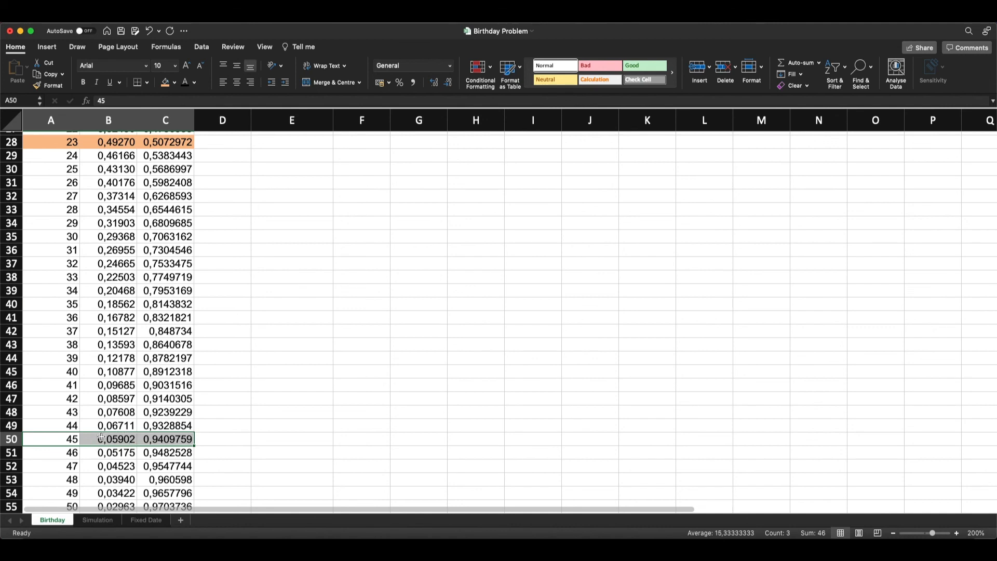
mouse_move(96, 440)
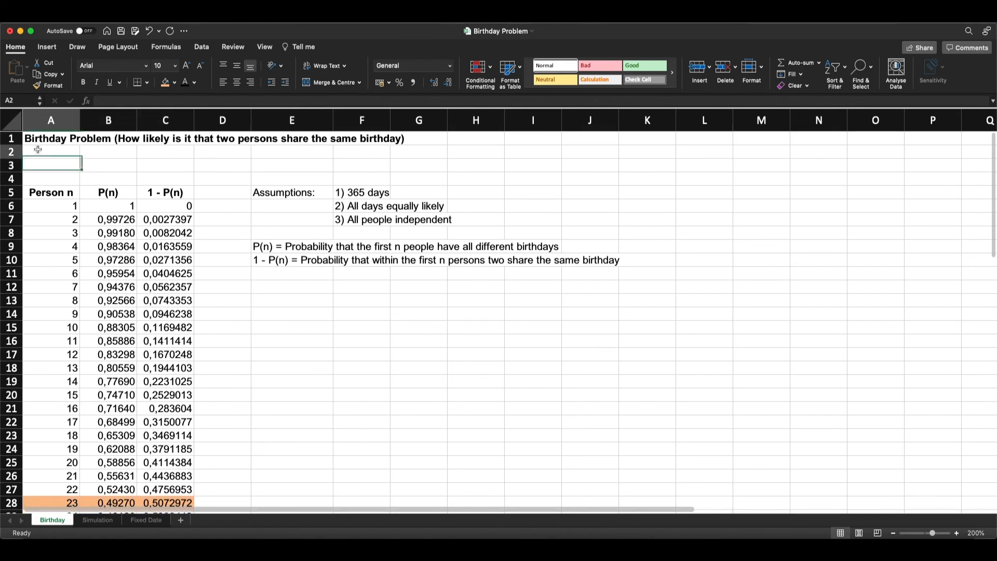
left_click(51, 151)
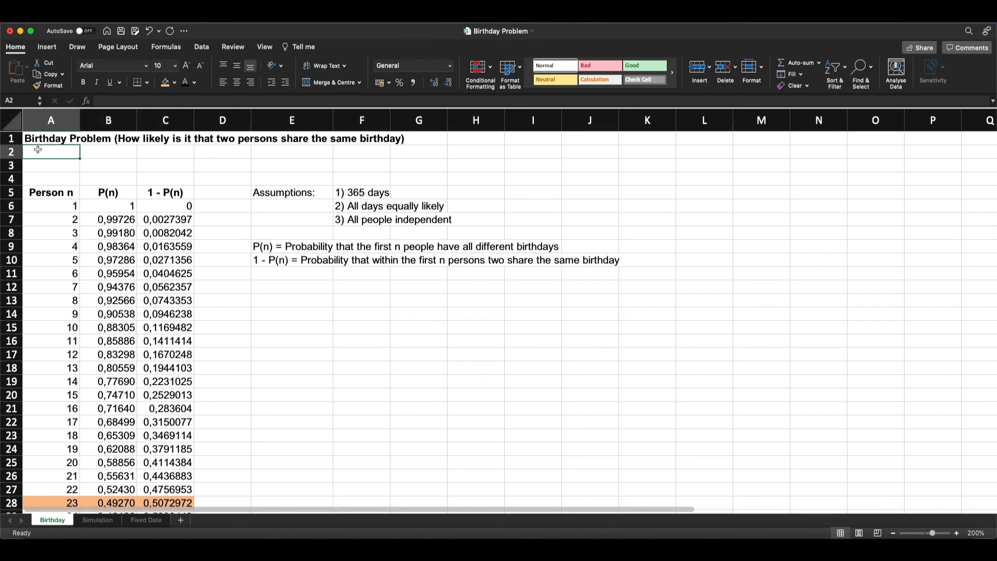